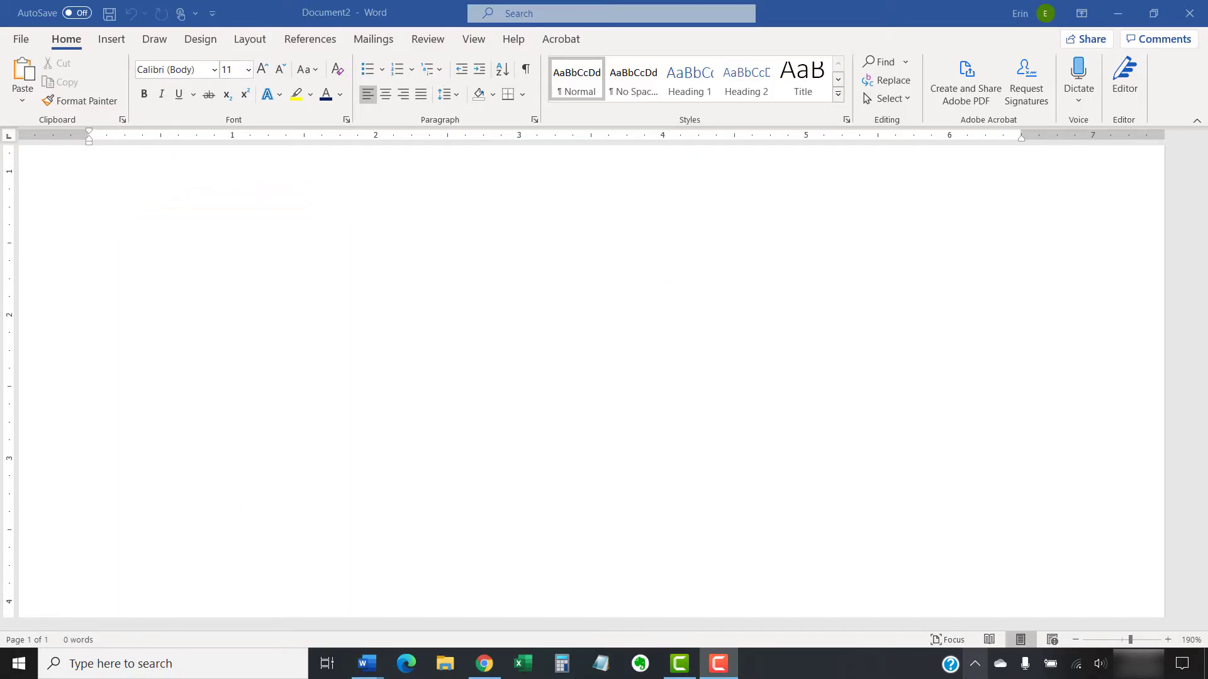
Enter the example text: the Erin Wright citation, section headings, and Word version lines
type("Wright, Erin. \"How to Capitalize Hyphenated Words in Titles.\" Erin Wright Writing (blog). May 24, 2019. https://erinwrightwriting.com/how-to-create-and-customize-headings-in-microsoft-word/.")
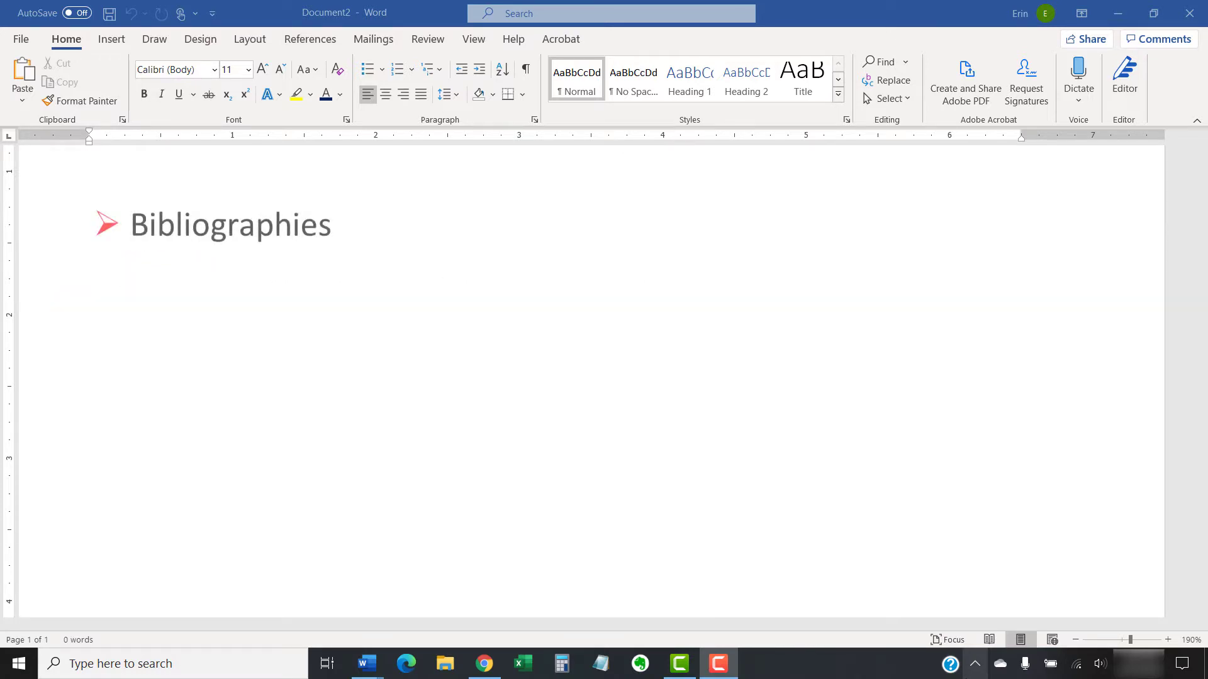
type("References lists")
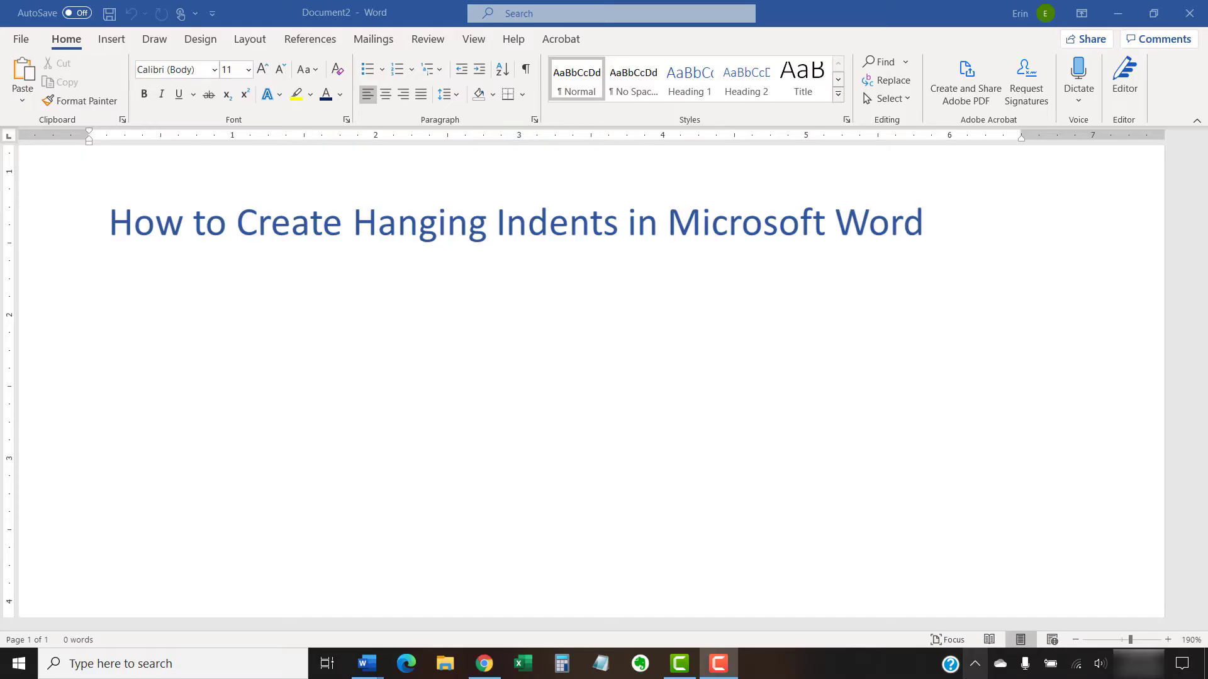
type("How to Create Hanging Indents with the Ruler")
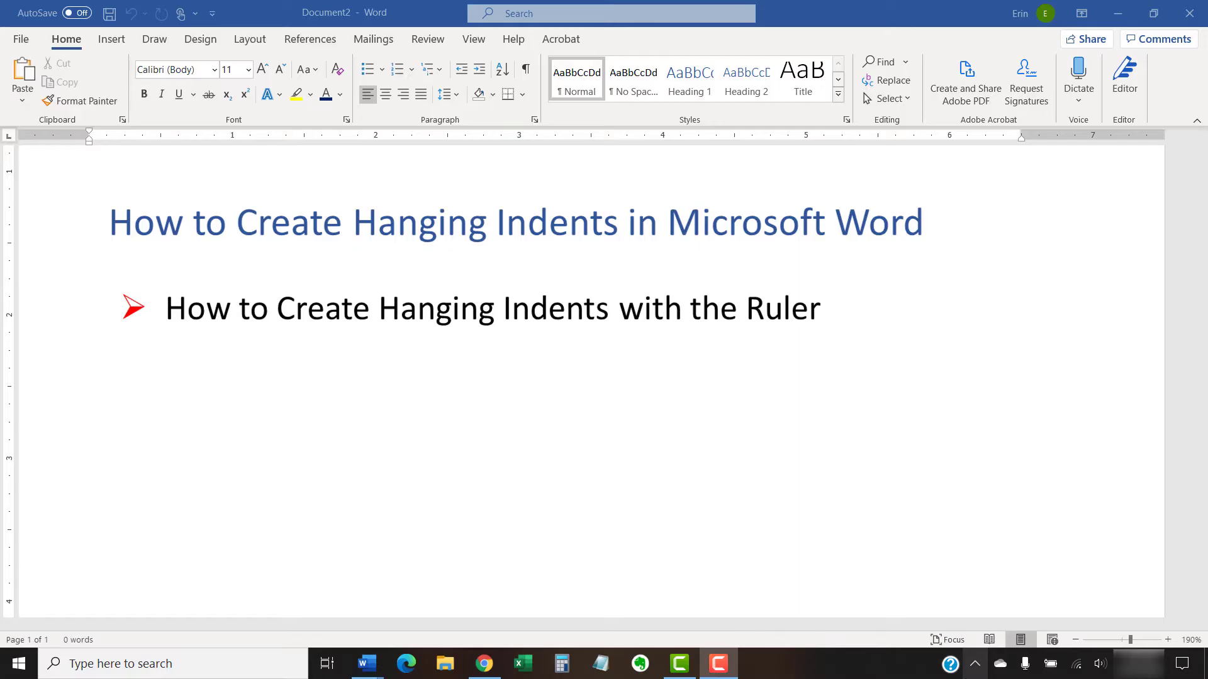
type("How to Create Hanging Indents with the Paragraph Dialog Box")
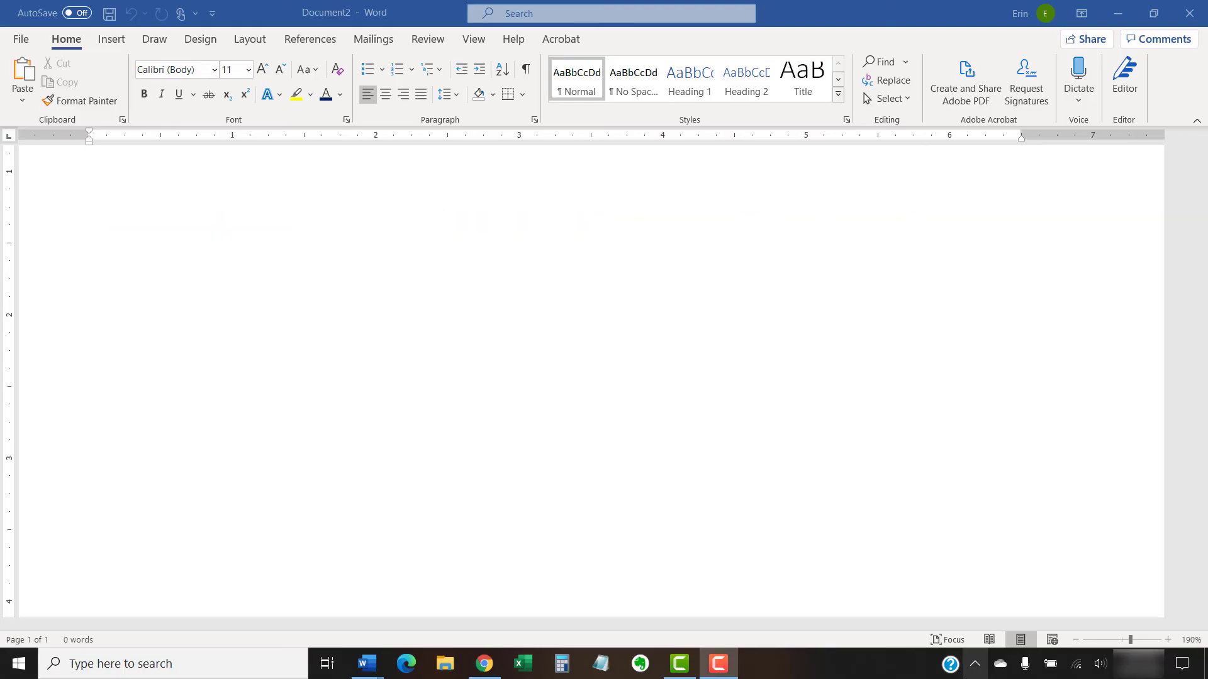
type("Word in Microsoft 365")
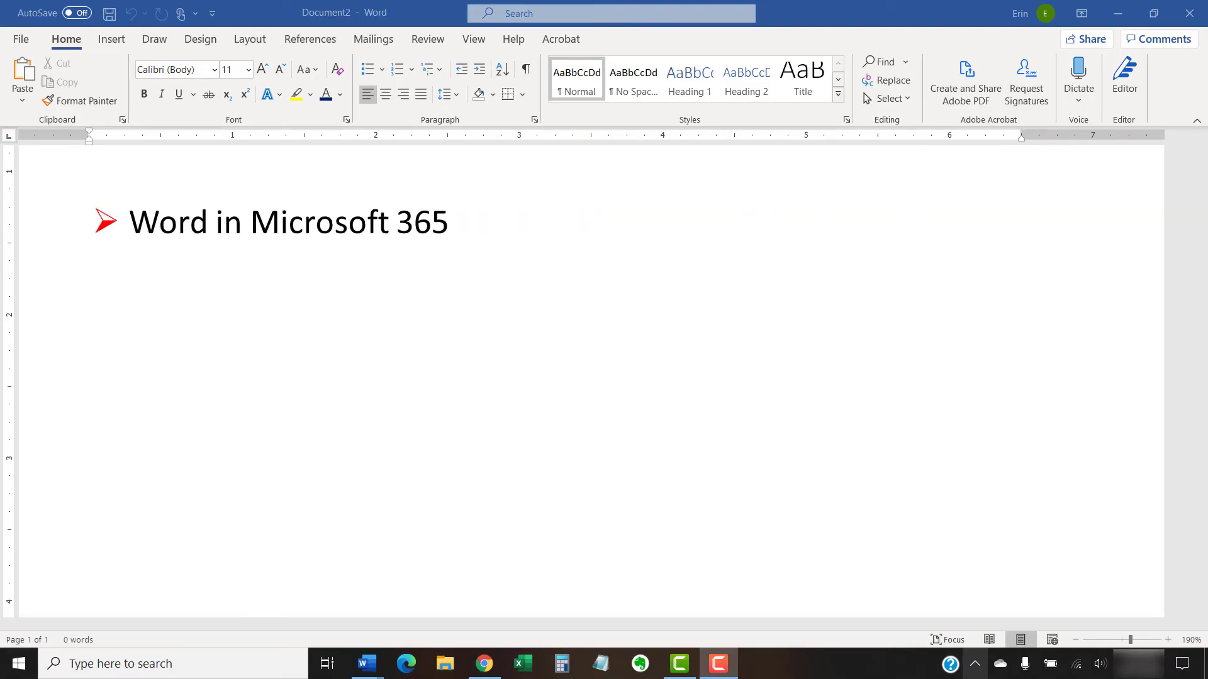
type("Word 2019")
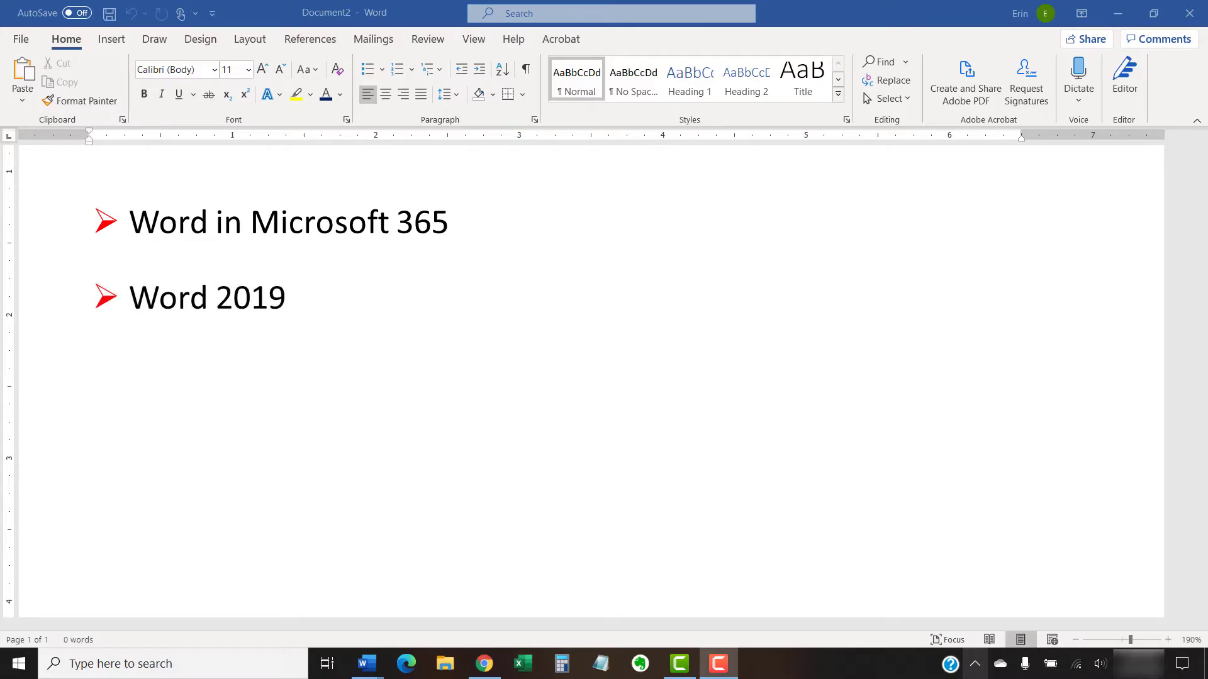
type("Word 2016")
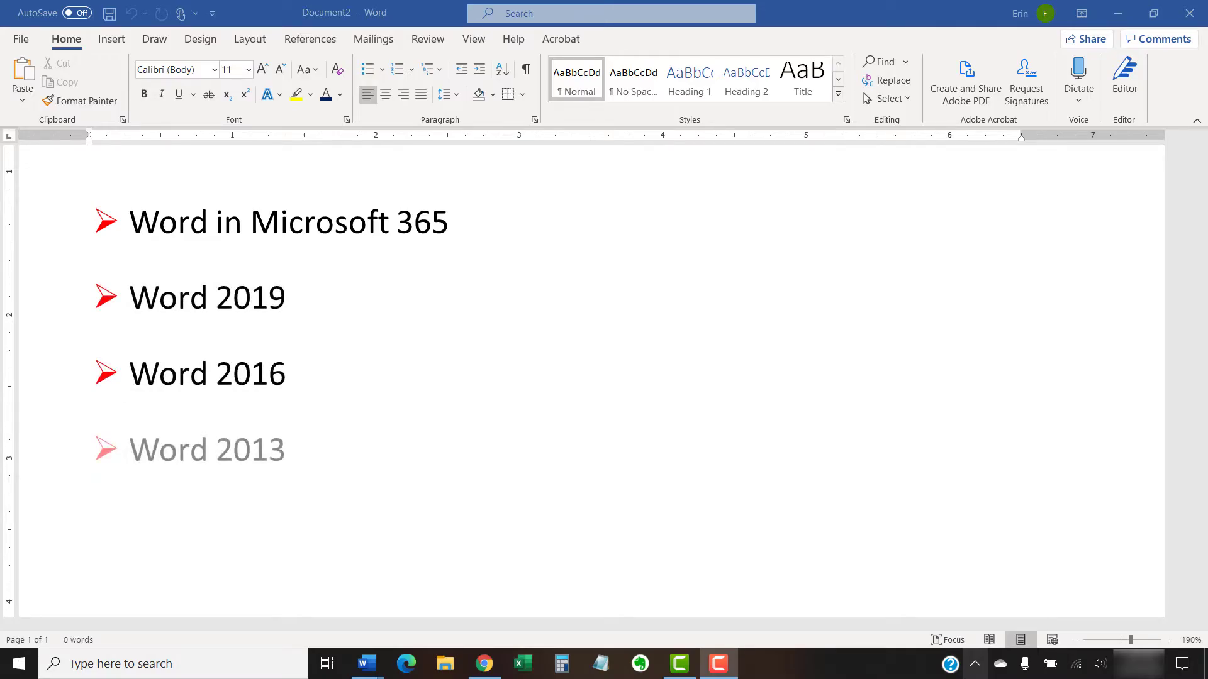
type("Word 2010")
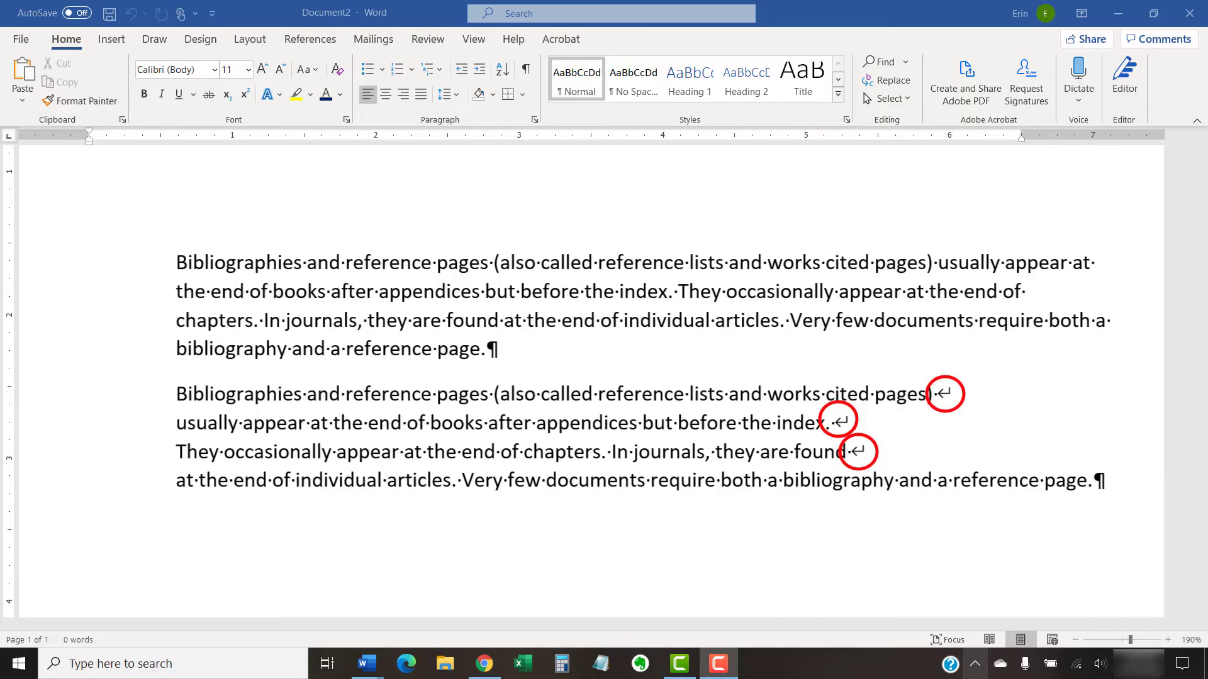
key("shift+enter")
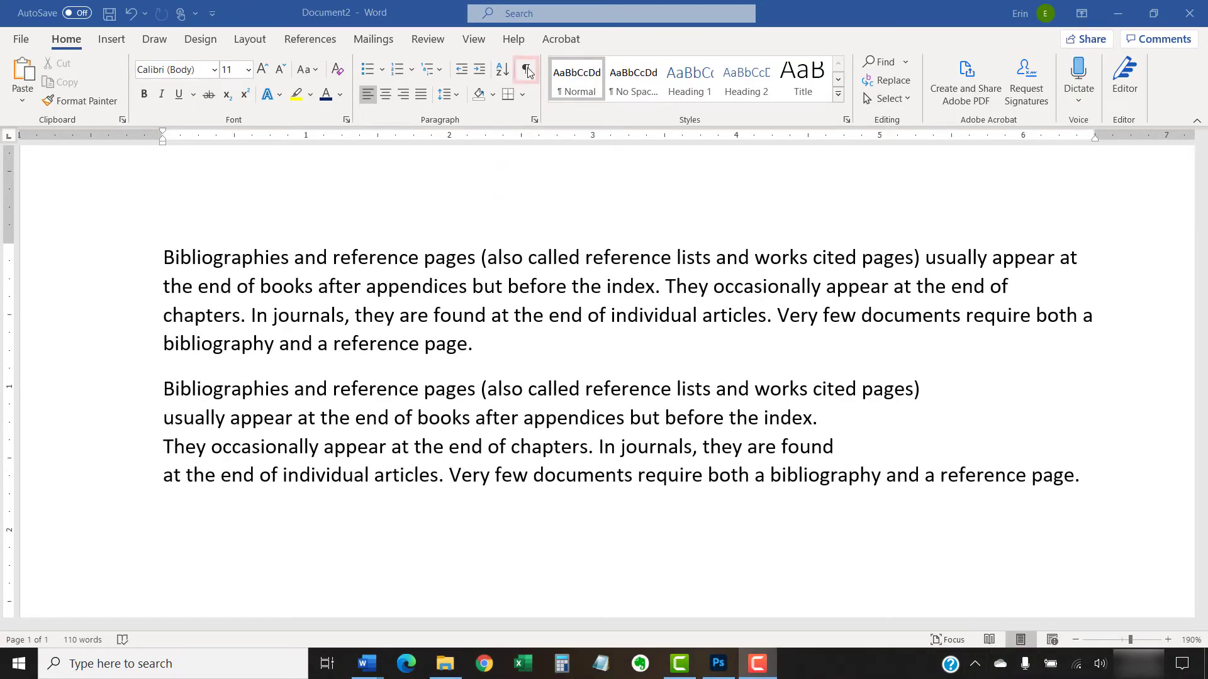
Turn off Show/Hide ¶ so the formatting marks disappear from the paragraphs
left_click(527, 69)
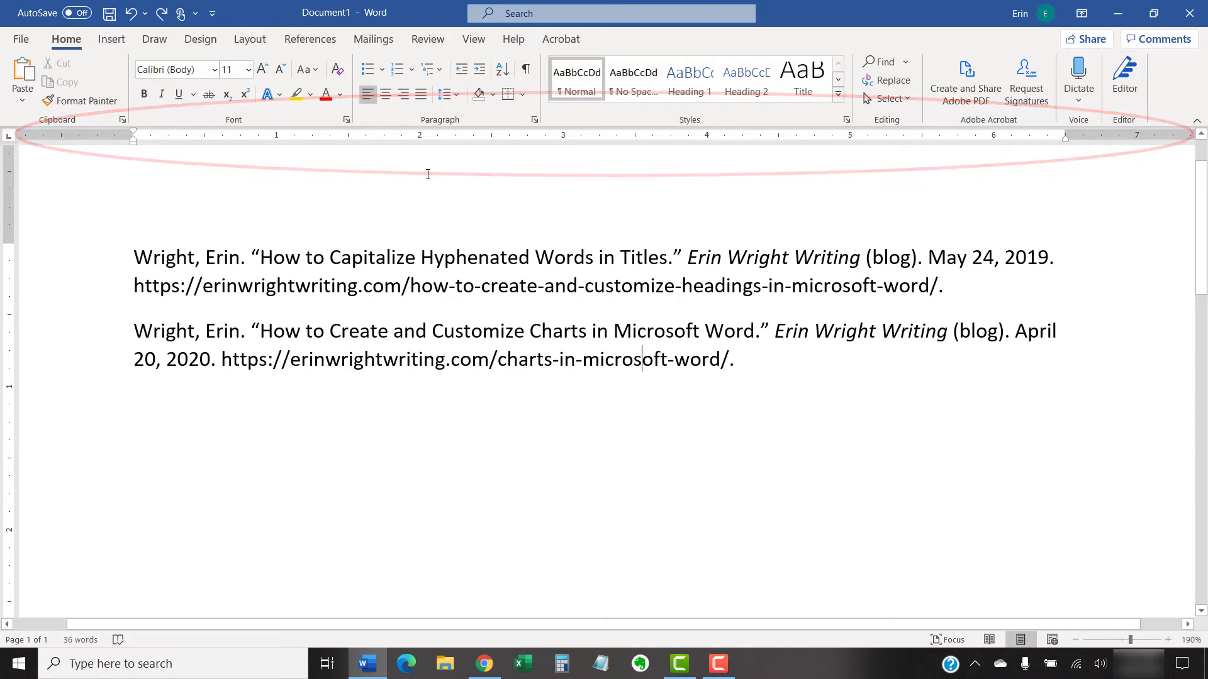
Confirm Ruler is checked on the View tab with both entries ready for selection
left_click(473, 39)
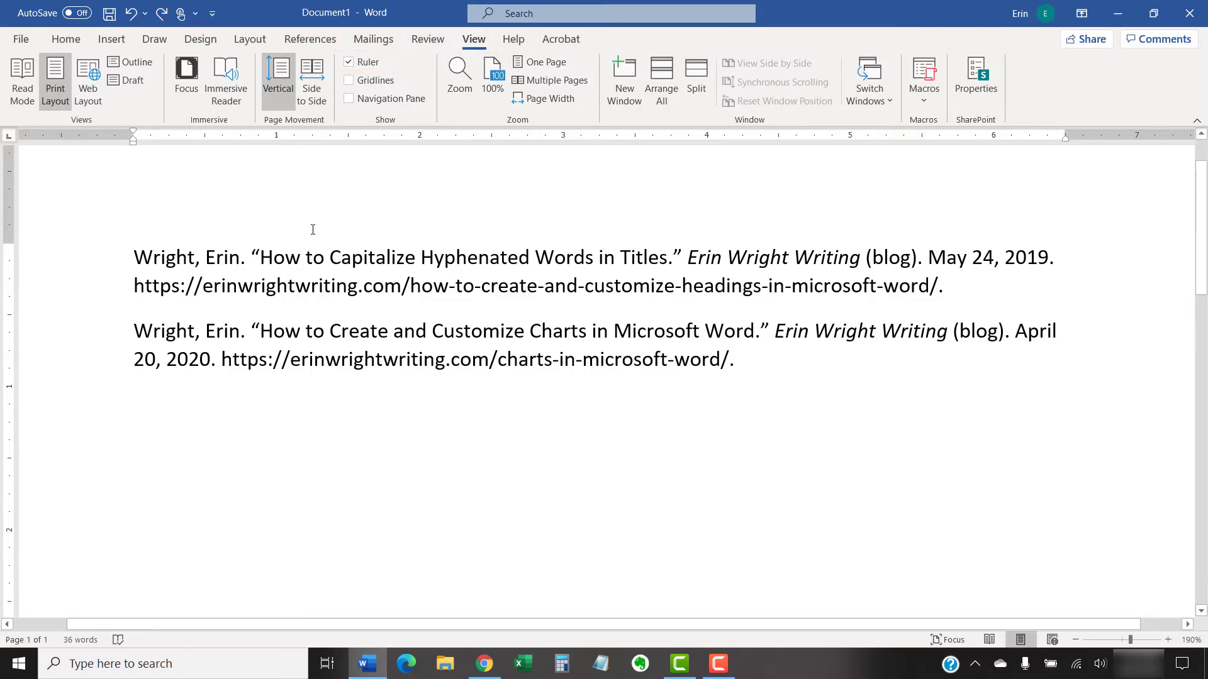
left_click(644, 360)
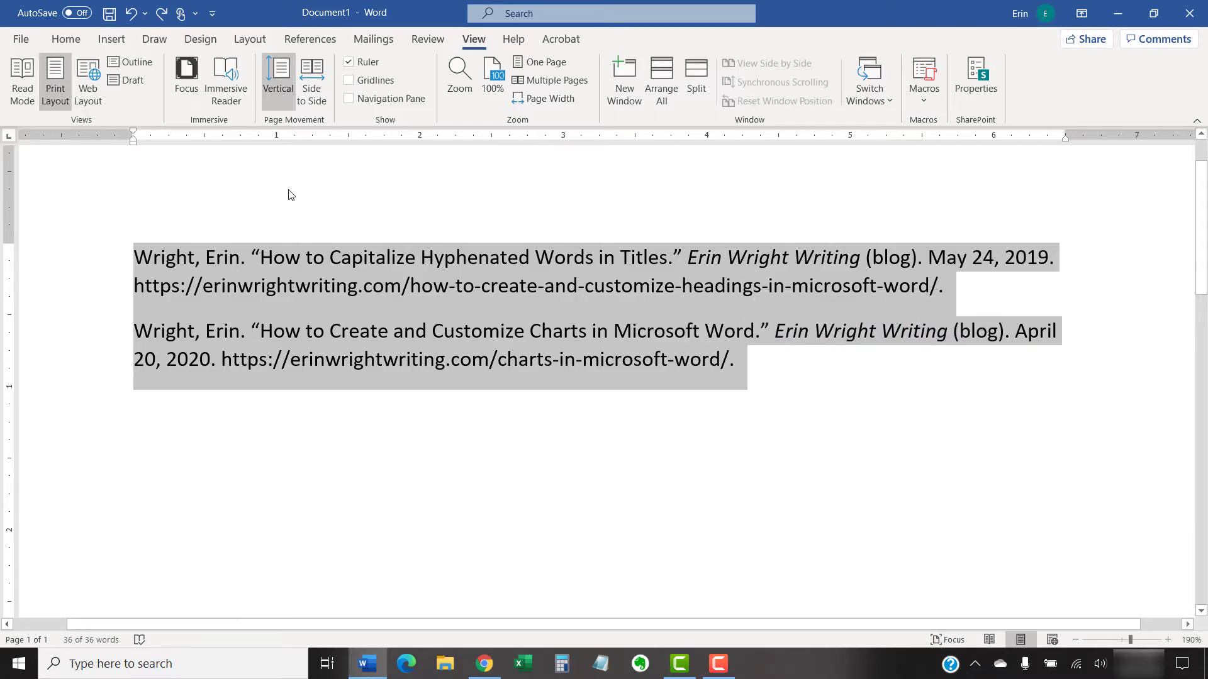
mouse_move(274, 195)
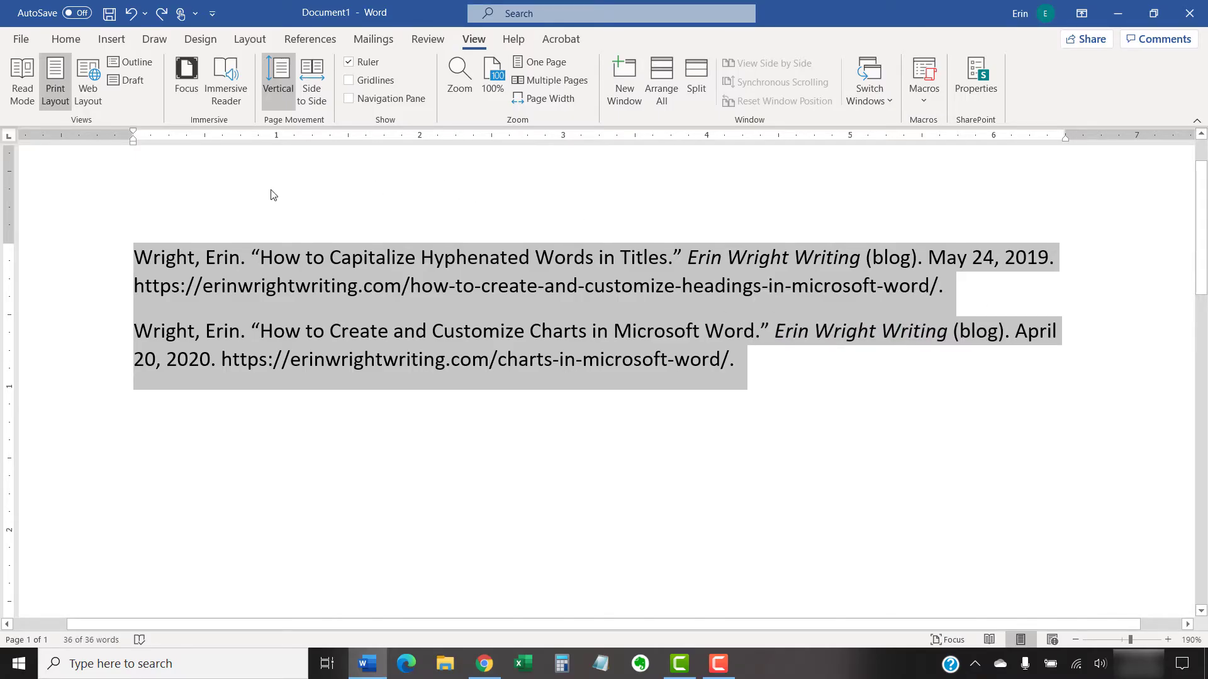
mouse_move(265, 194)
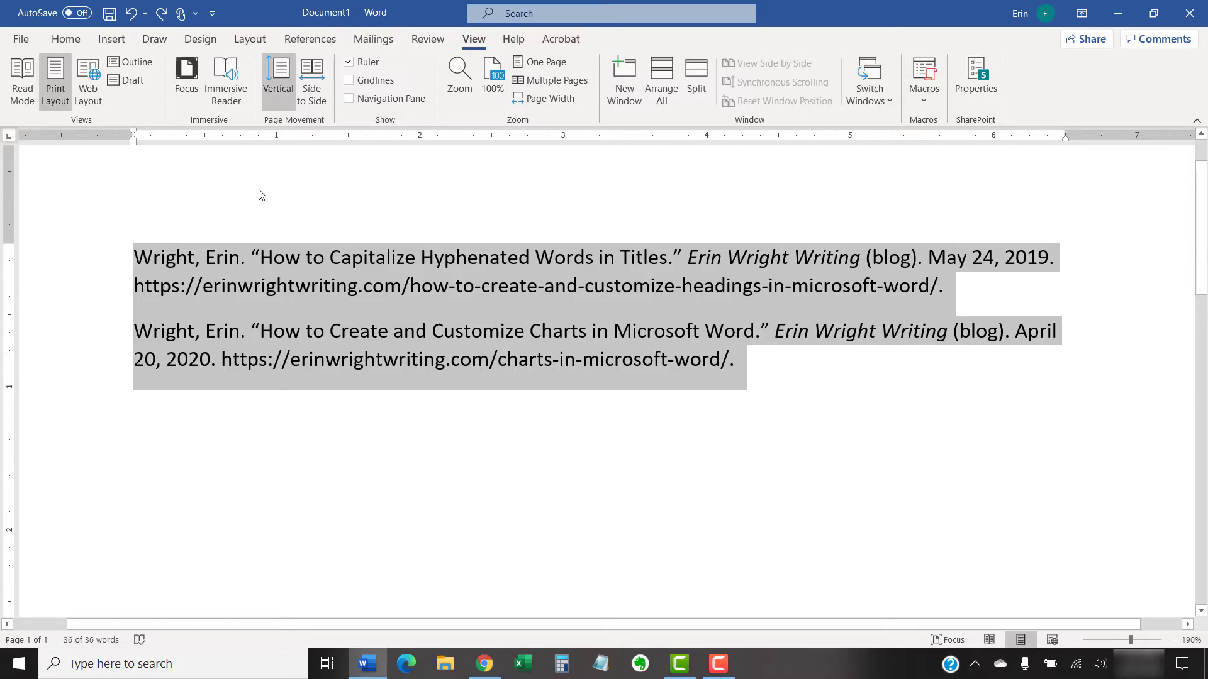
mouse_move(244, 195)
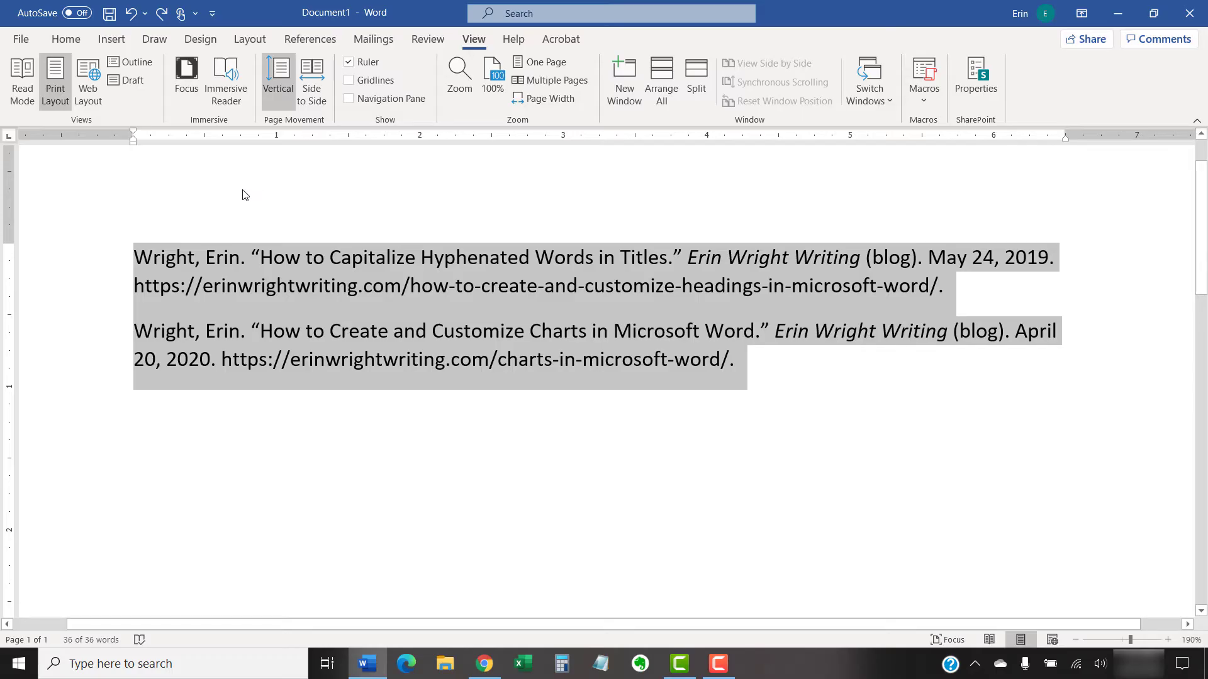
mouse_move(220, 194)
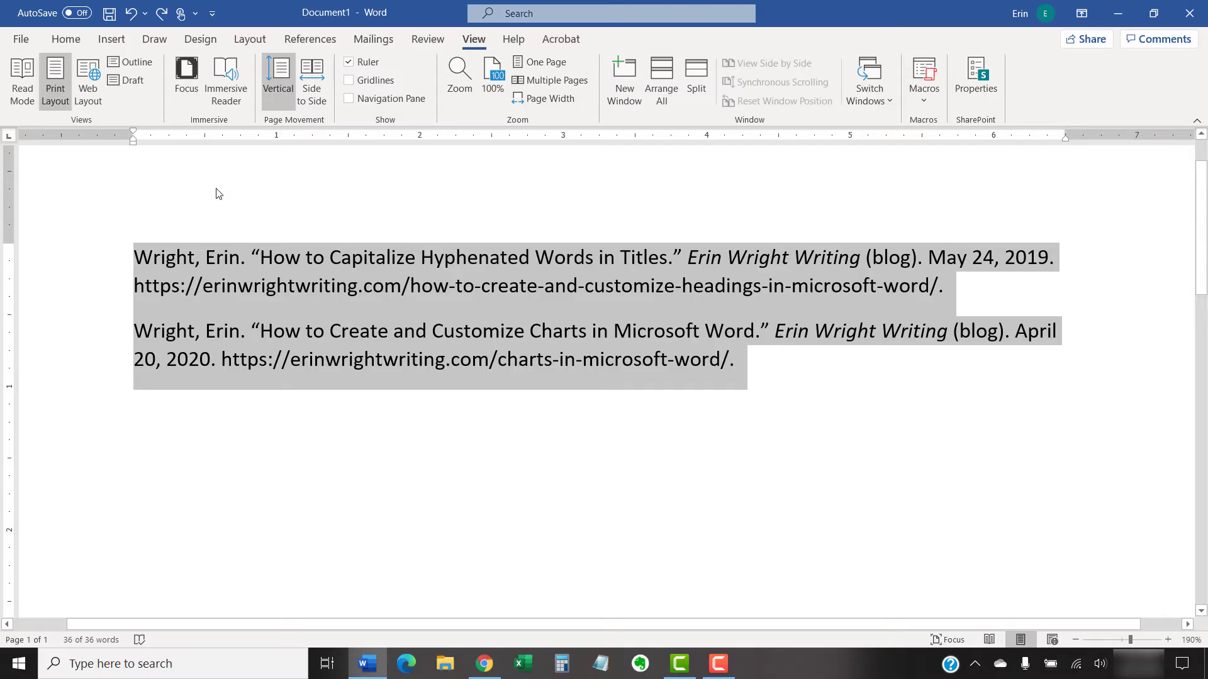
mouse_move(213, 191)
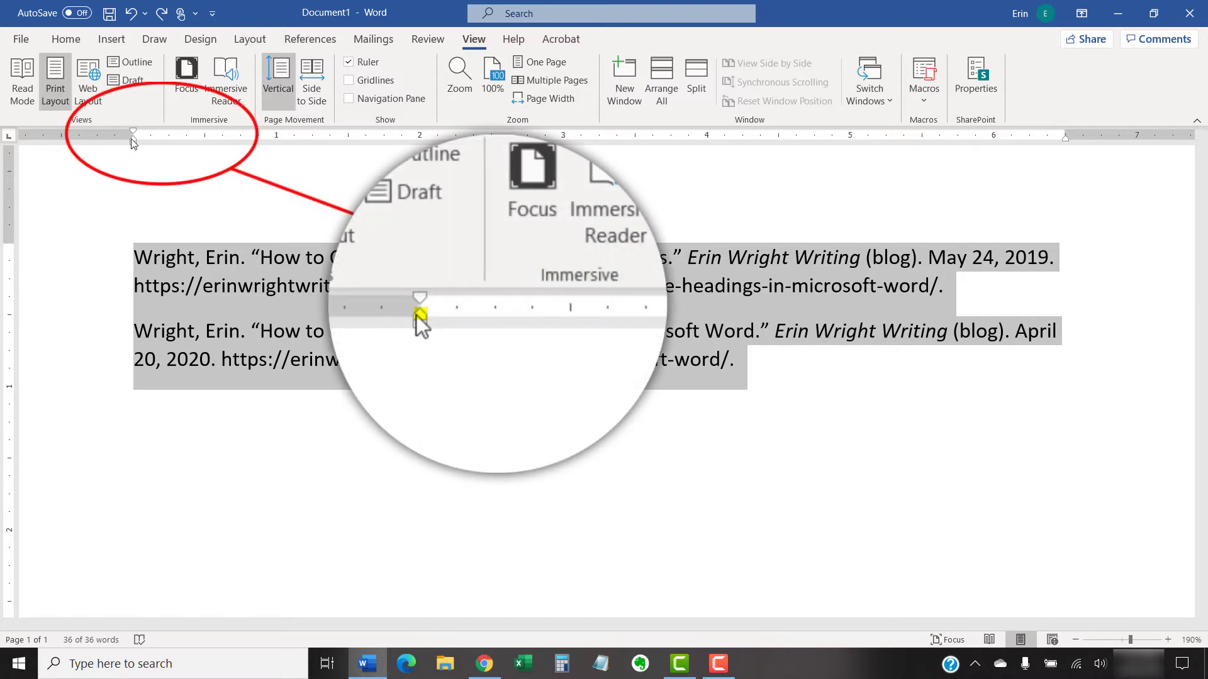
Drag the Hanging Indent marker to 0.5 inch for both entries, then deselect
left_click_drag(420, 316, 494, 316)
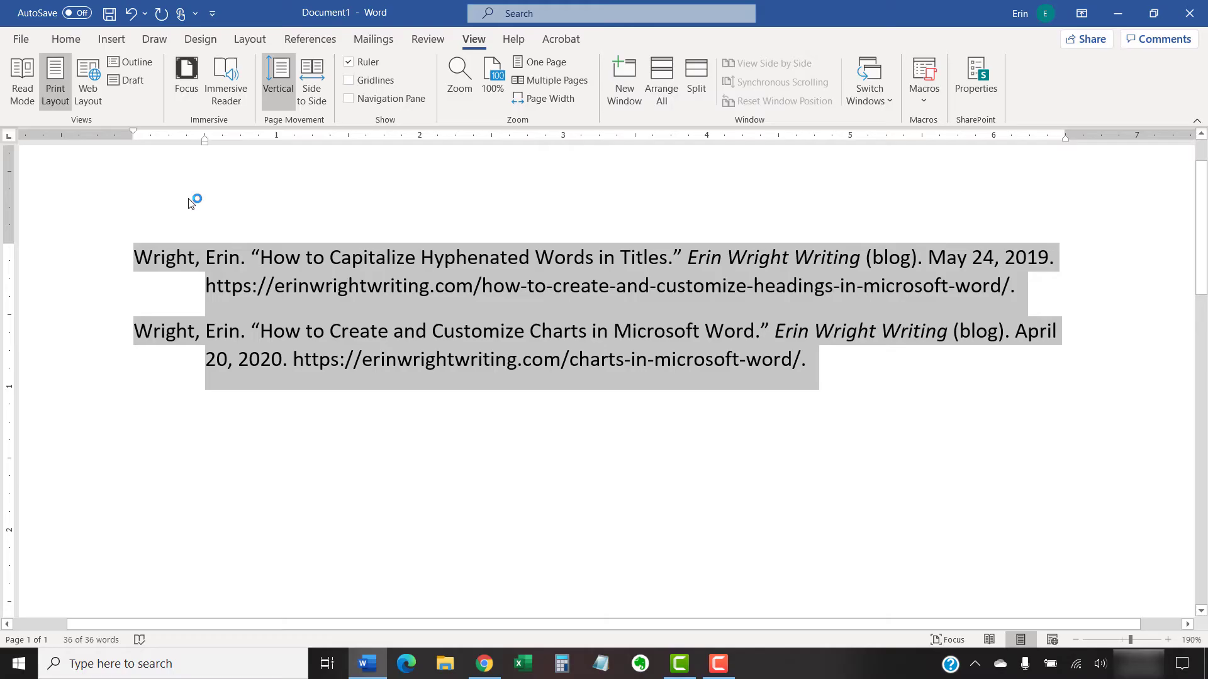
left_click(184, 257)
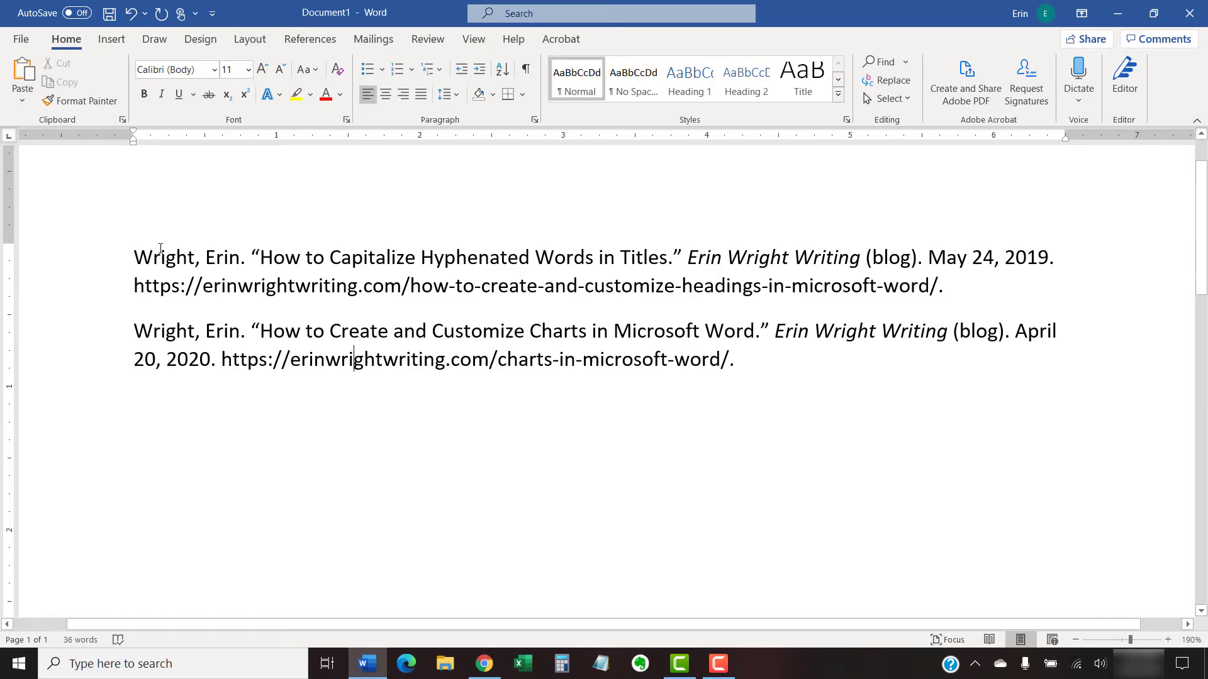
Select both flush-left bibliography entries by dragging across them
left_click_drag(133, 257, 682, 307)
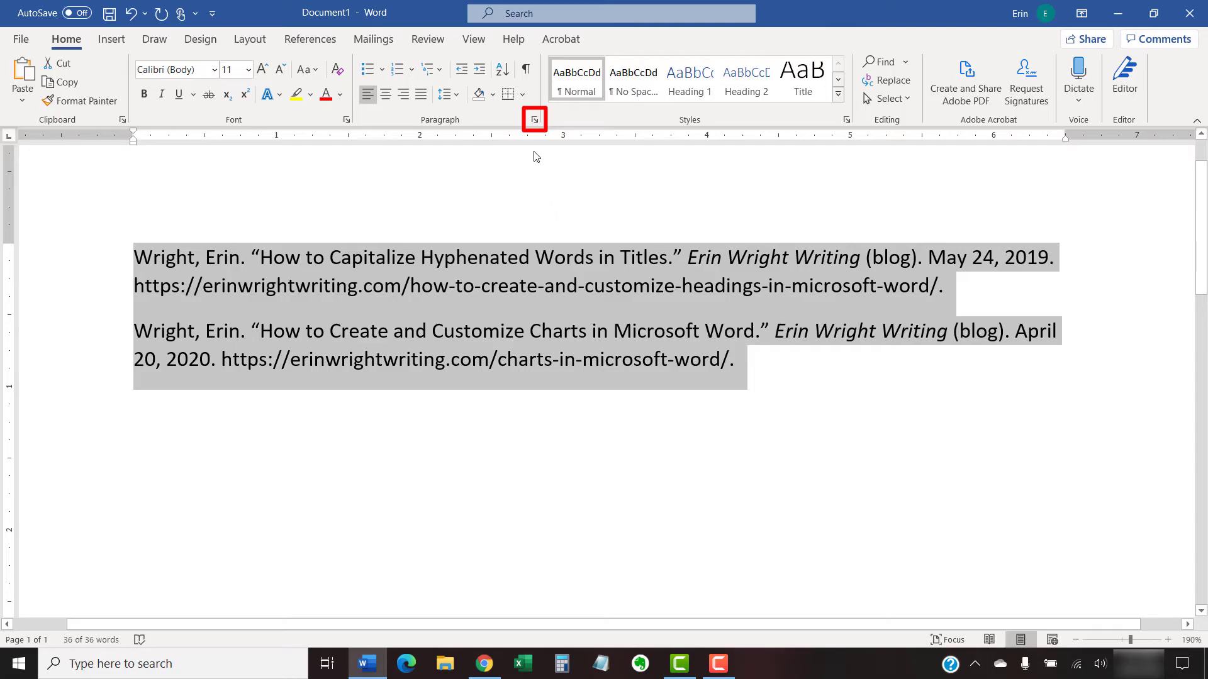
Set Special to Hanging, By 0.5", in the Paragraph dialog and apply it
left_click(534, 118)
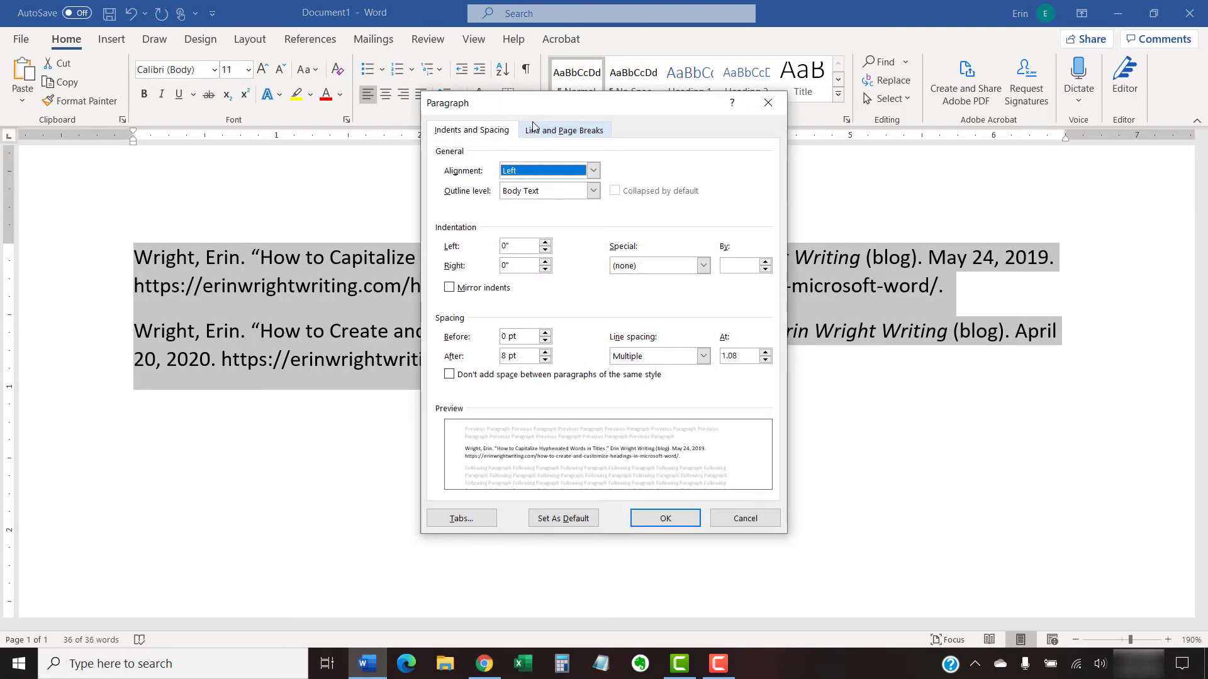
mouse_move(714, 183)
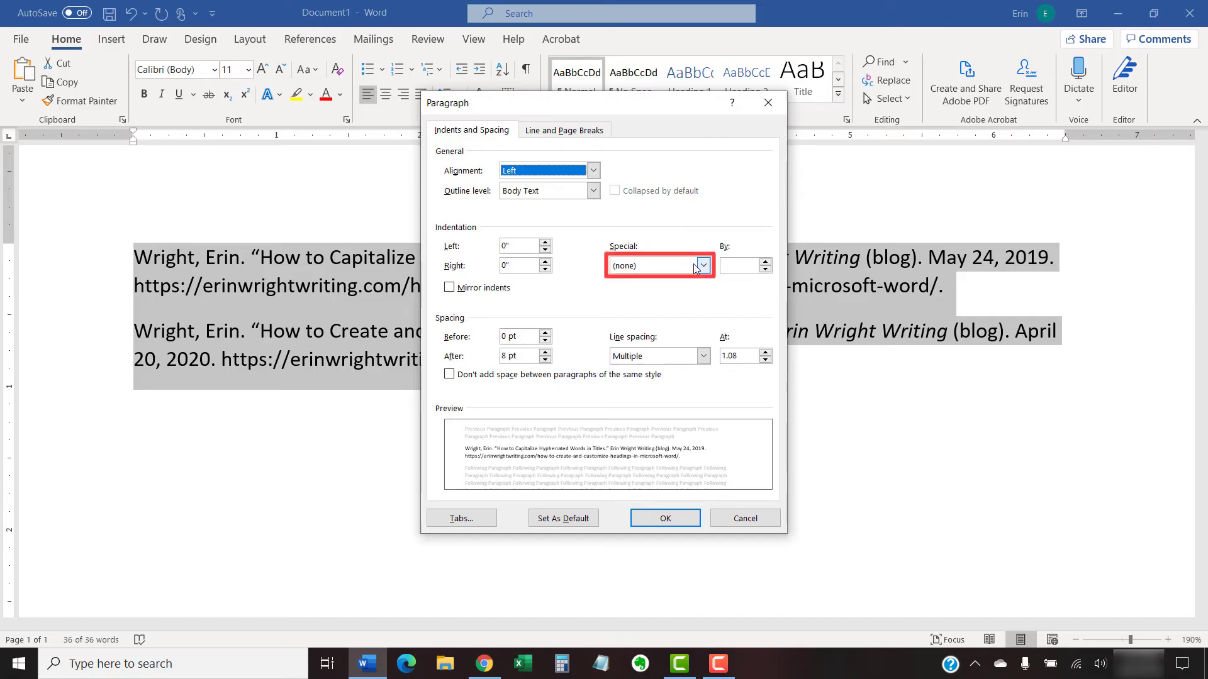
mouse_move(701, 305)
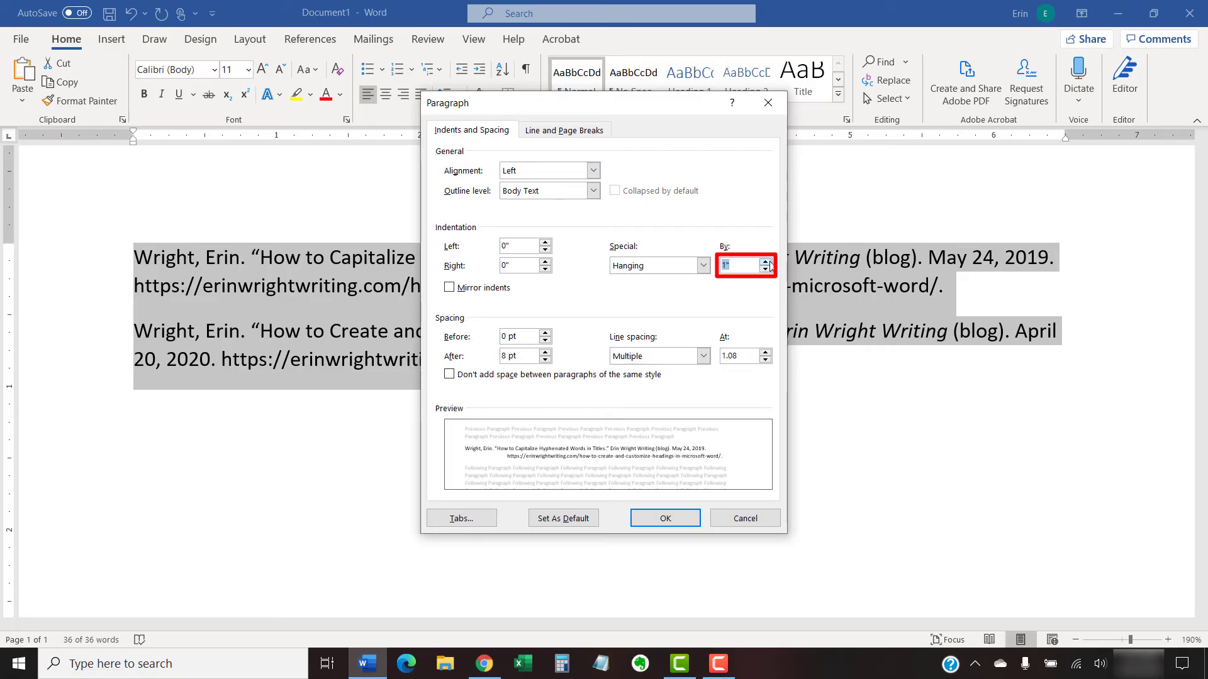
left_click(765, 269)
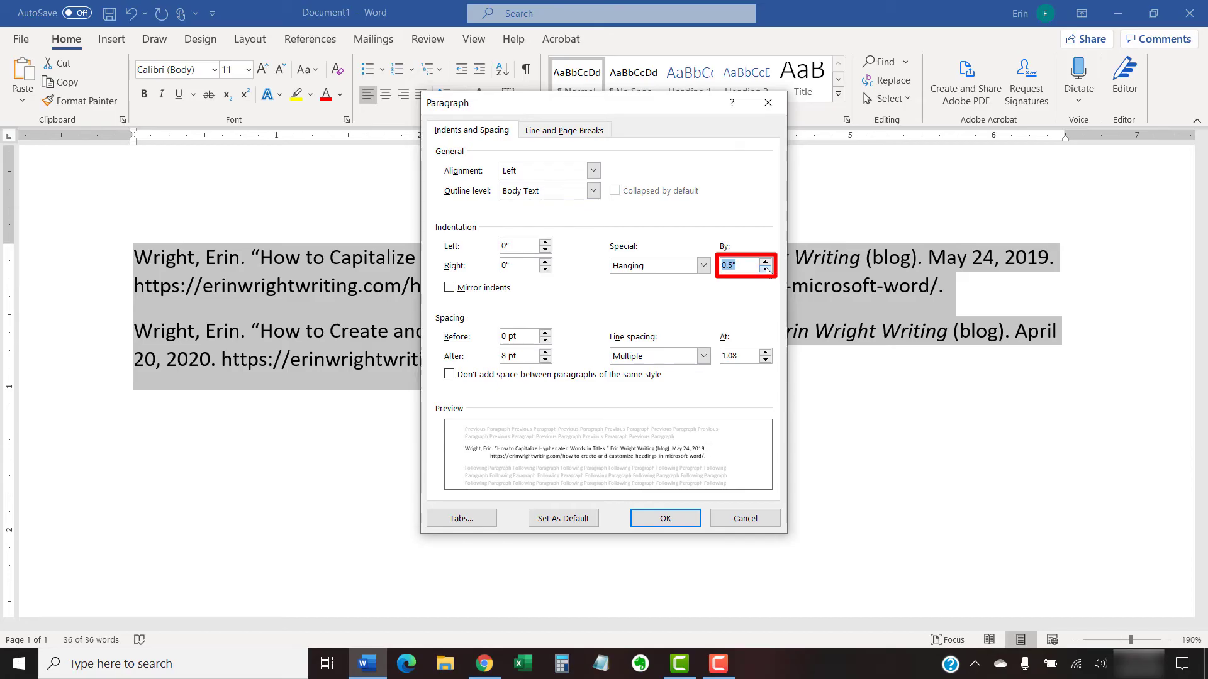
mouse_move(751, 297)
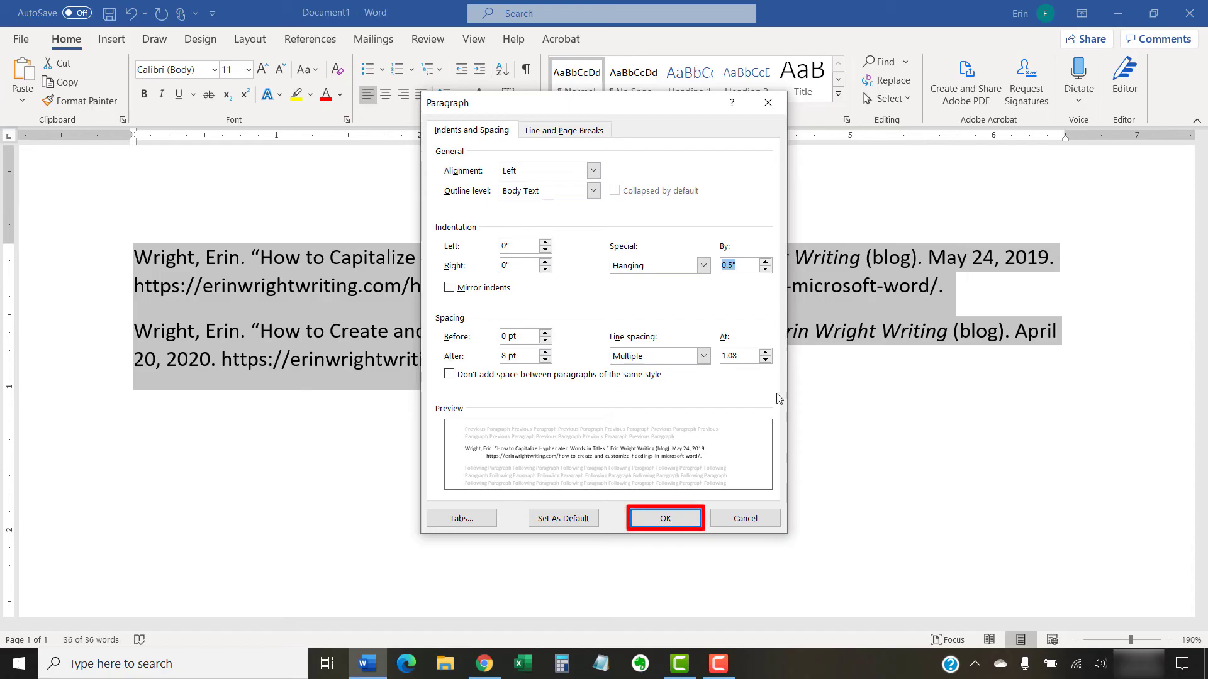
left_click(665, 518)
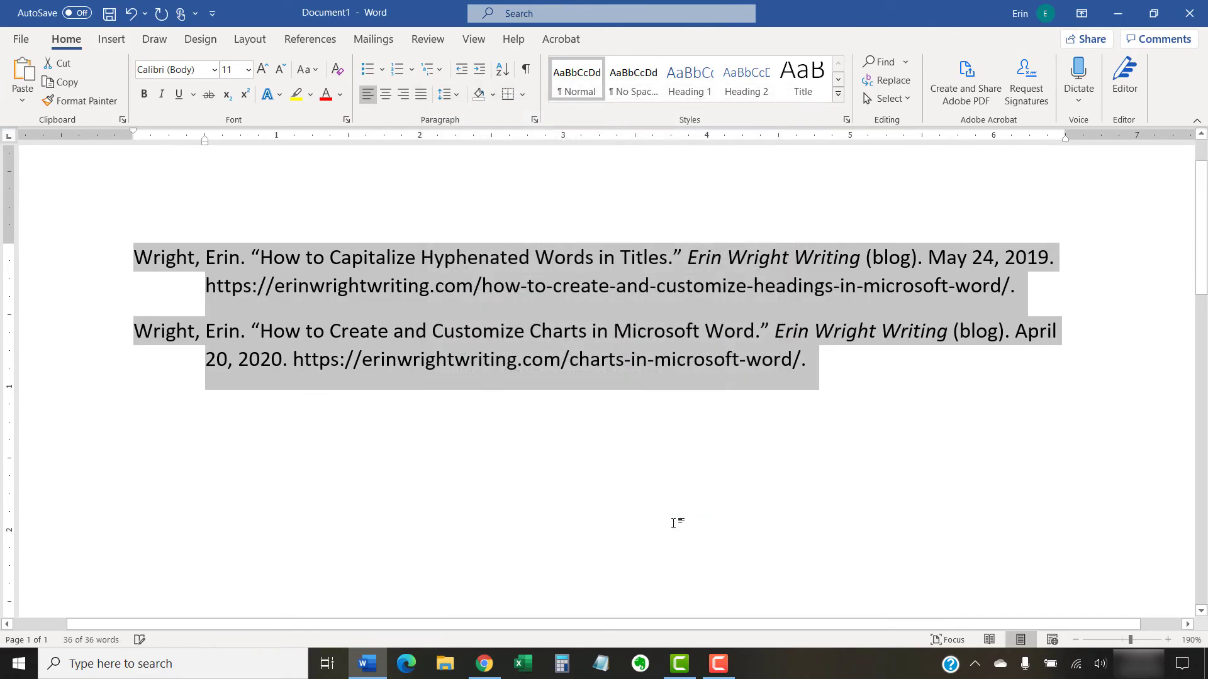
mouse_move(518, 453)
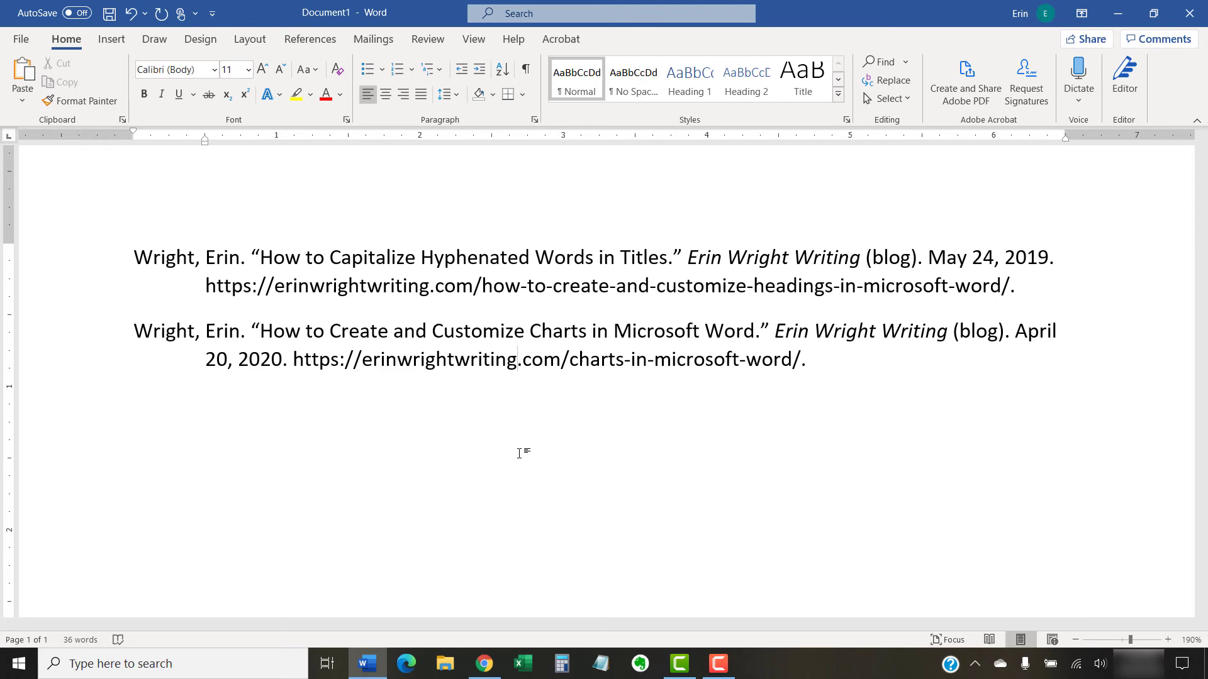
left_click(111, 12)
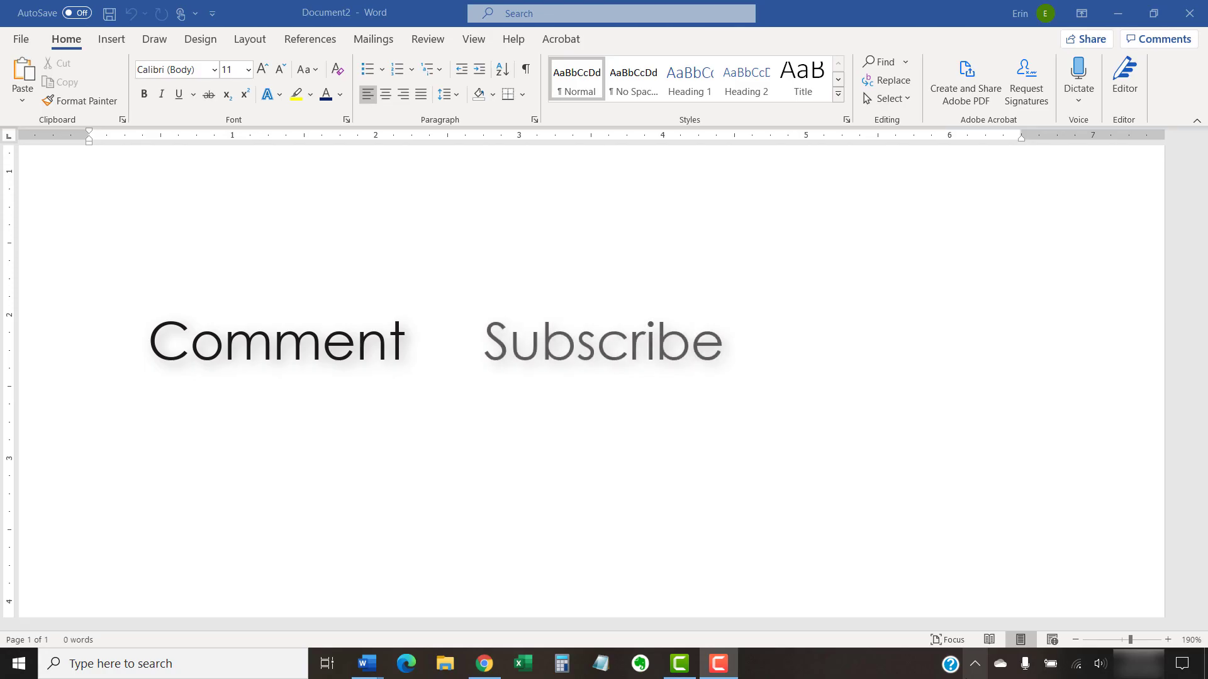
type("Like & Share")
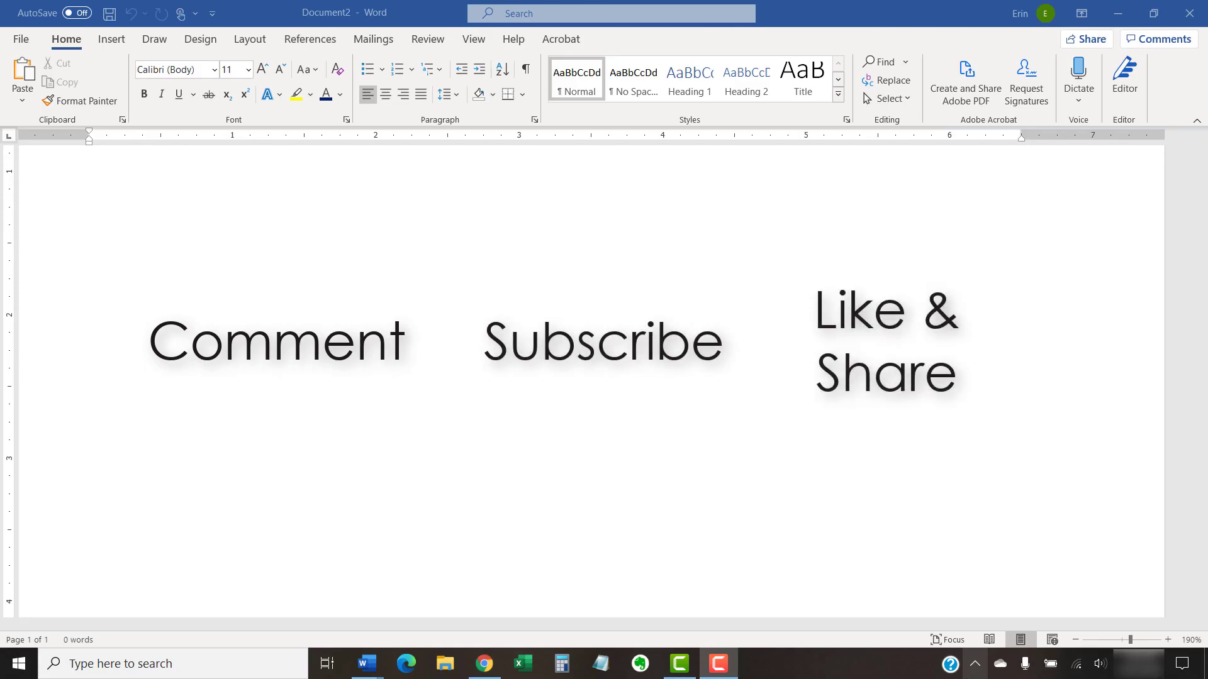